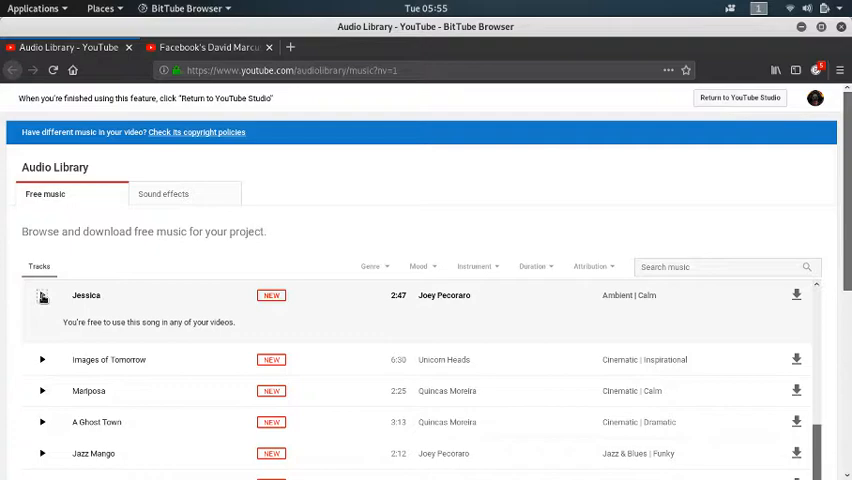
- Play the preview of Joey Pecoraro's track 'Jessica' from the Audio Library list
click(41, 295)
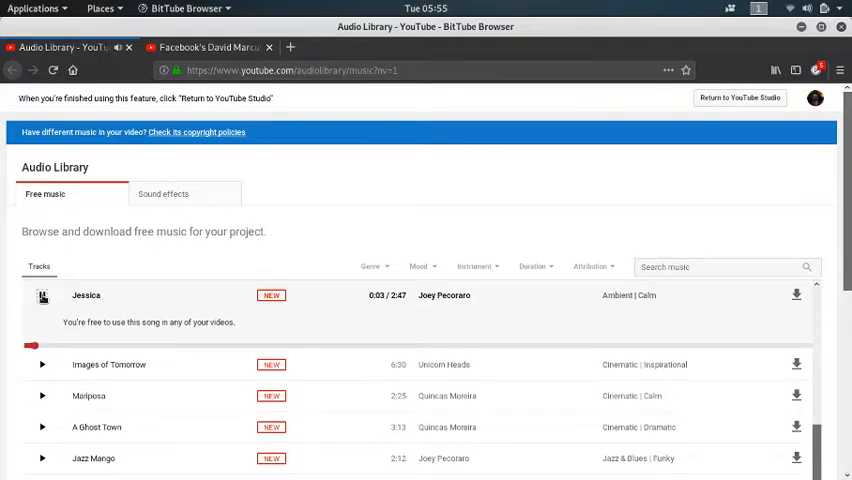
- Show all open windows in the Activities overview, including the Videos folder window
key(super)
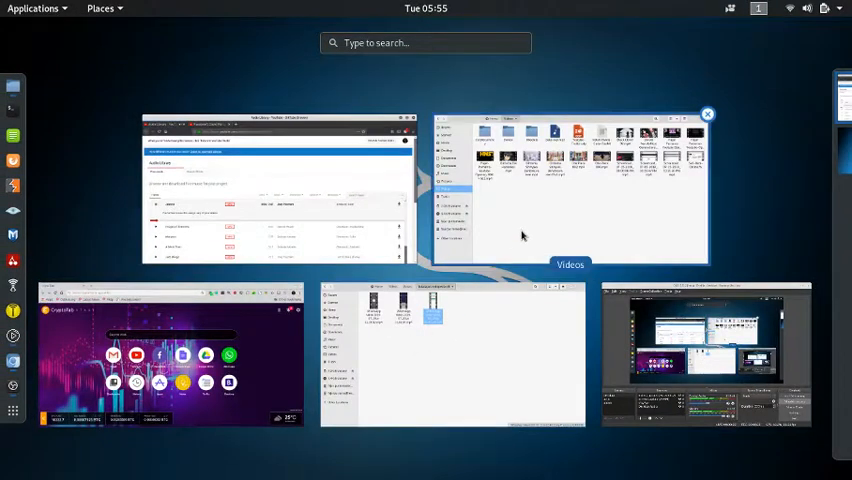
mouse_move(473, 334)
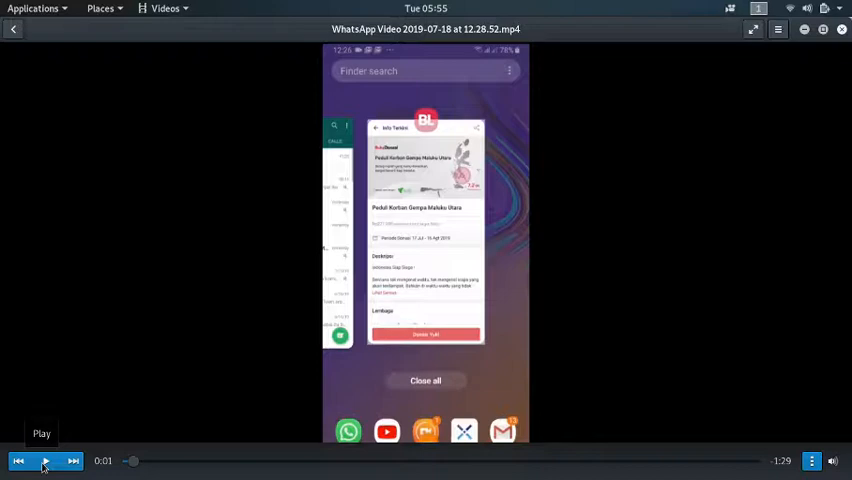
- Restart the donation recording from the beginning and play it to the Nominasi Donasi screen
click(46, 461)
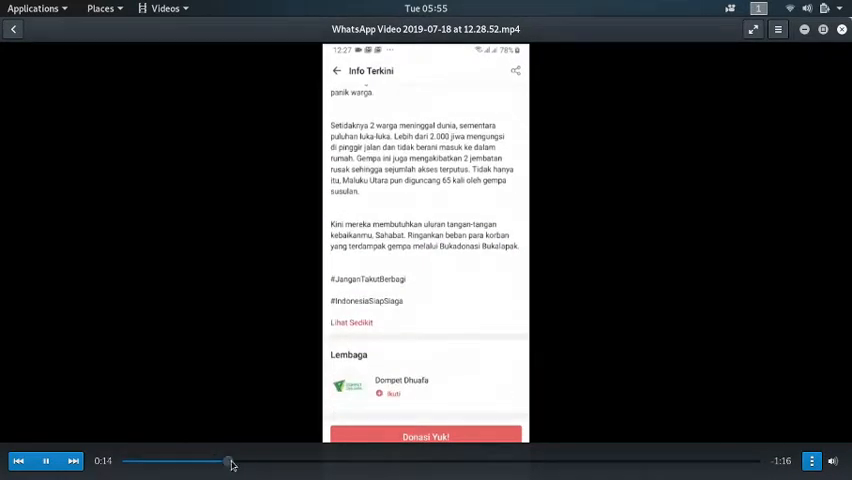
drag(230, 461, 137, 461)
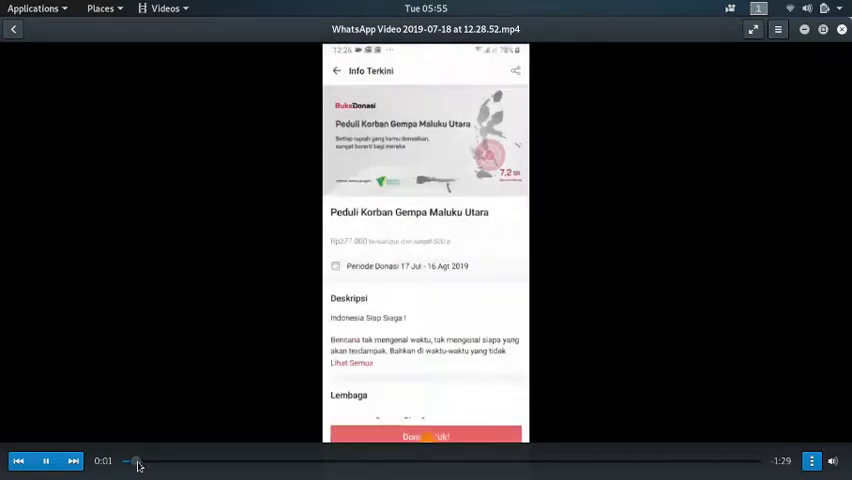
click(46, 461)
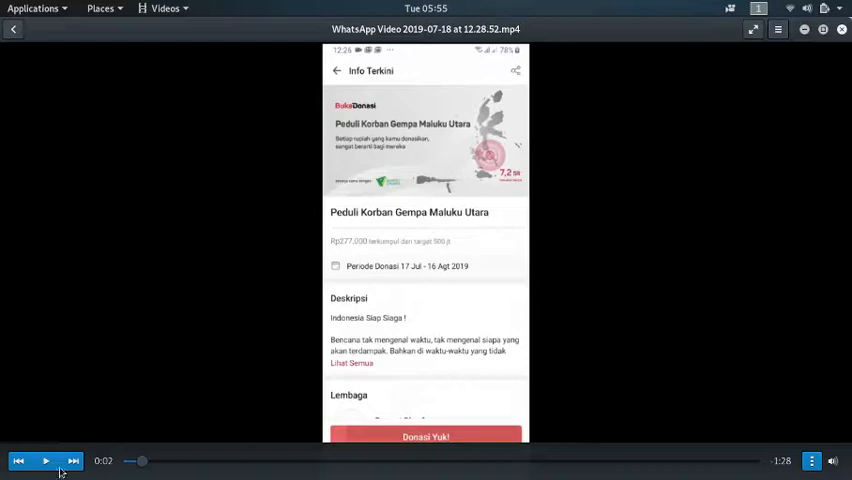
click(46, 461)
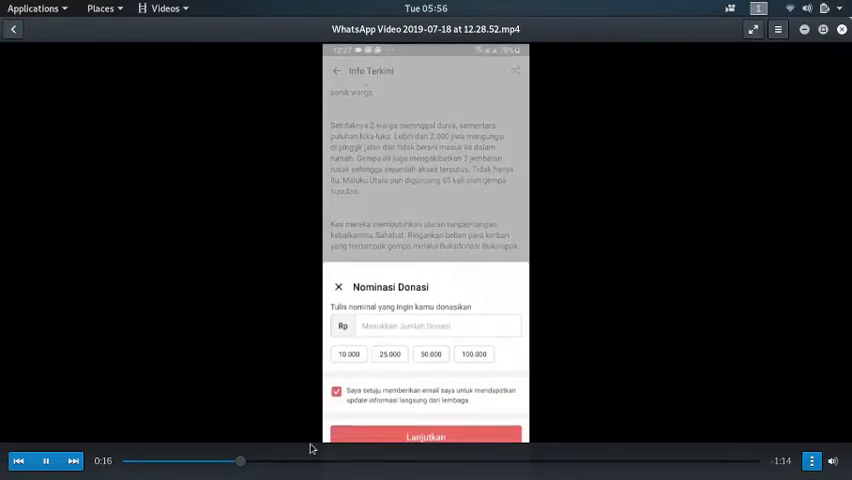
- Pause on the donation amount options, then resume until the numeric keypad shows
click(46, 461)
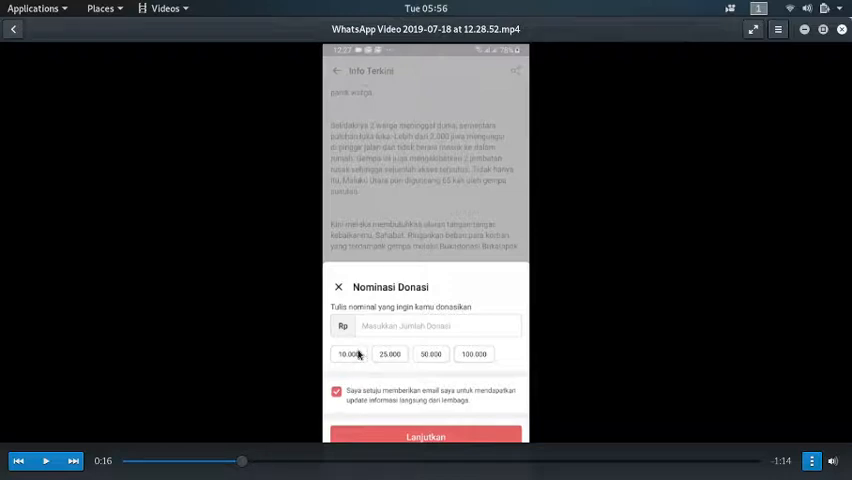
mouse_move(407, 352)
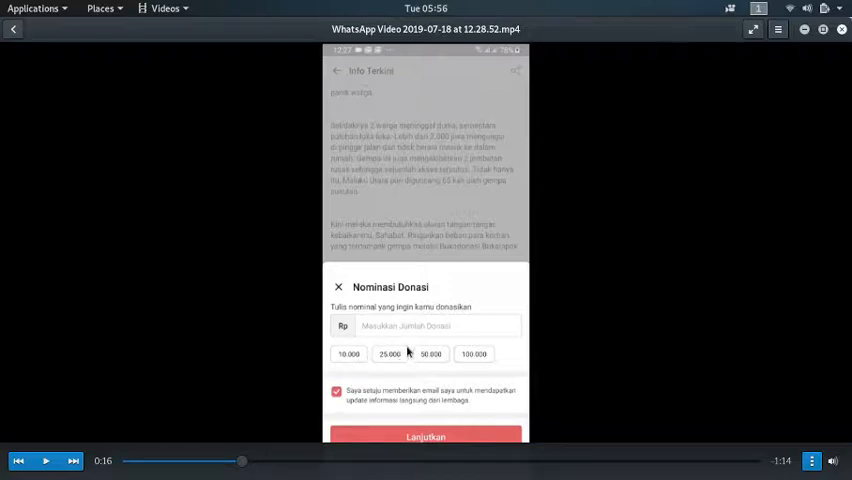
mouse_move(410, 367)
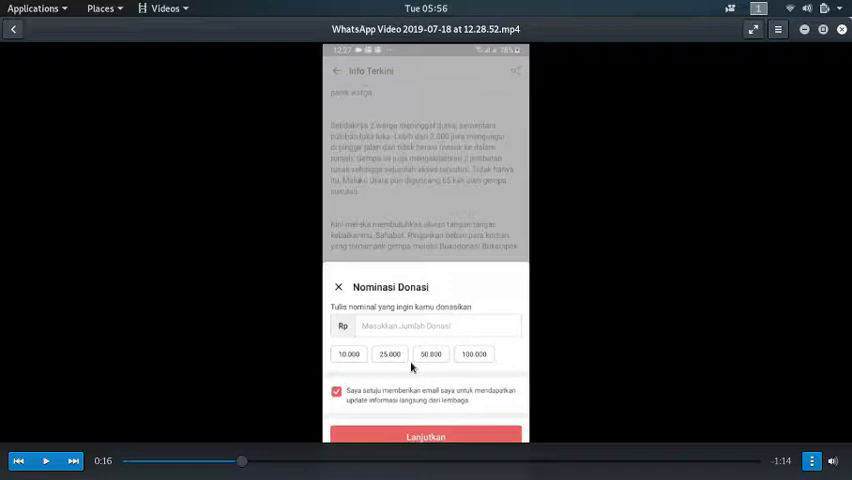
mouse_move(283, 410)
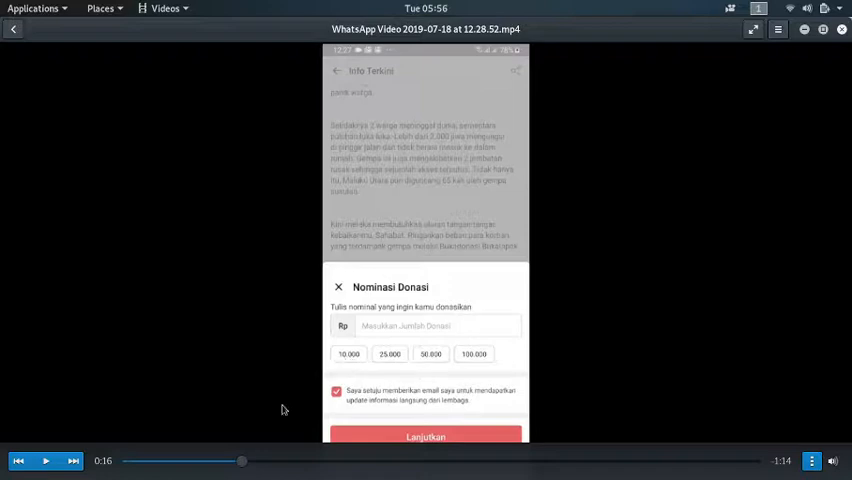
click(46, 461)
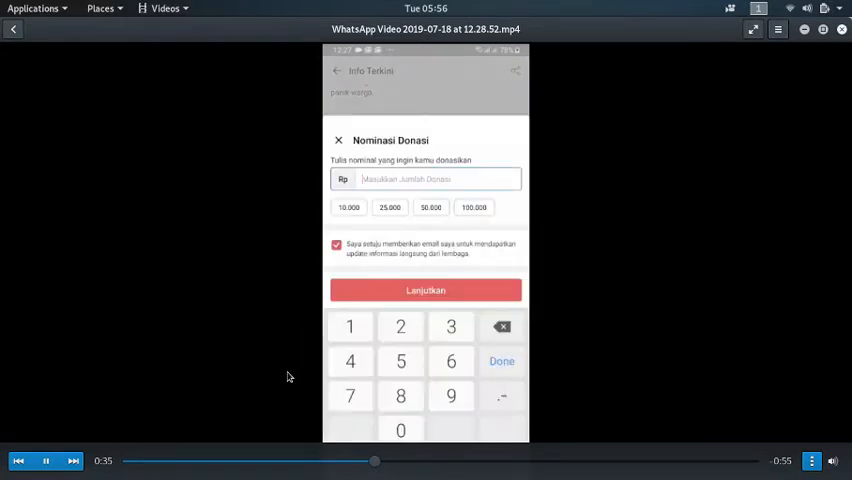
- Let the recording play on to about 1:22, reaching the blank loading page
text(1.212)
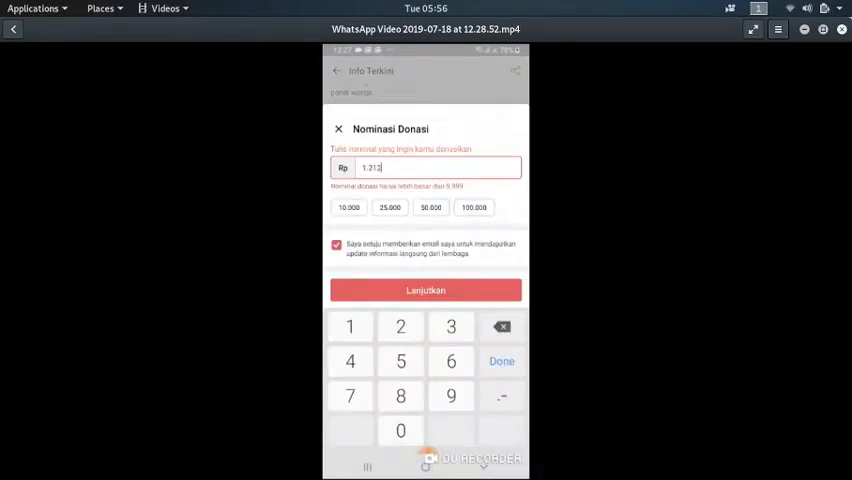
click(338, 128)
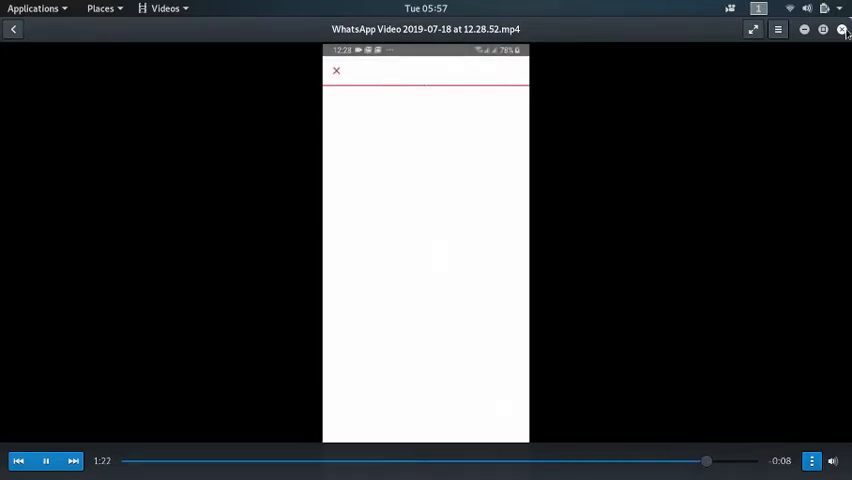
- Close the finished Videos window, returning to the bukalapak-tokopedia-dll folder in Files
click(842, 29)
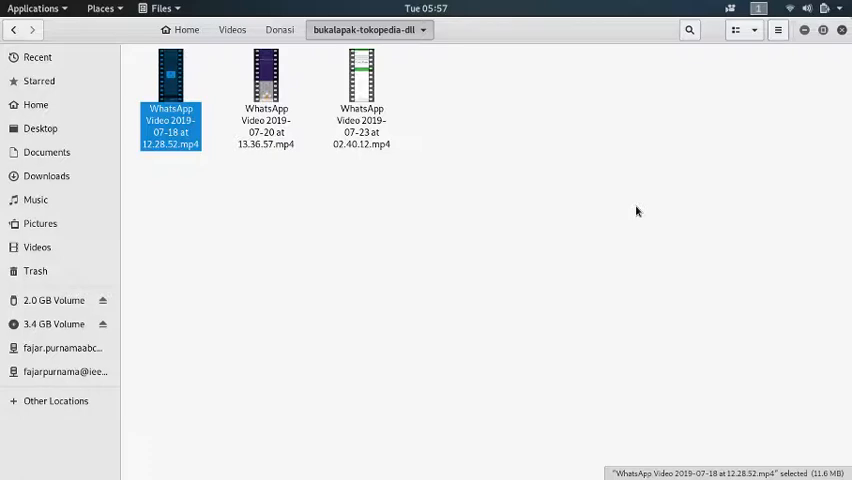
mouse_move(279, 154)
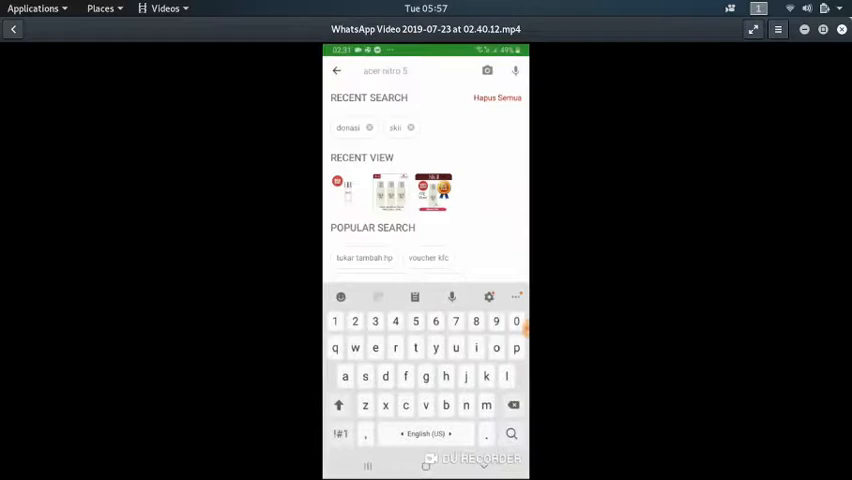
- Play the 2019-07-23 recording to about 17 seconds, showing 'donasi' search results
click(347, 127)
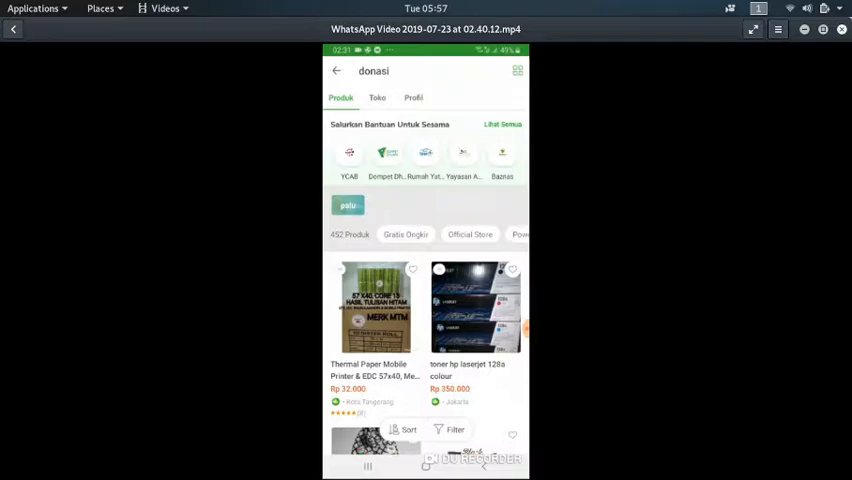
click(377, 97)
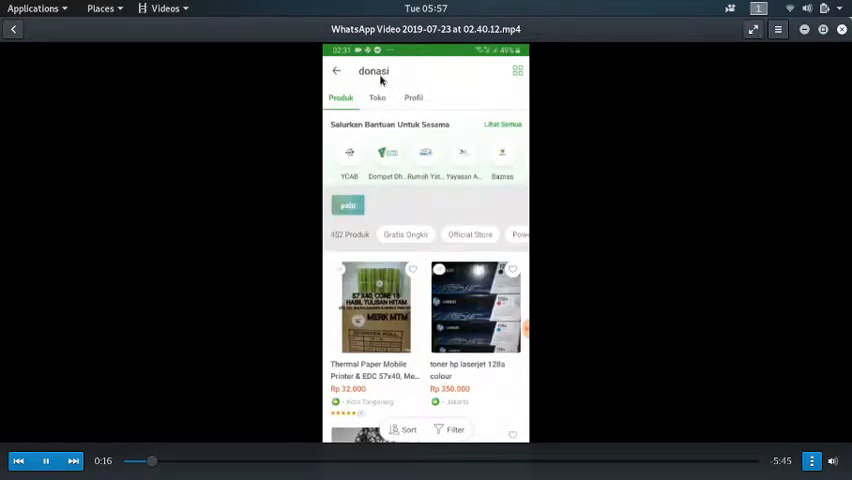
click(377, 97)
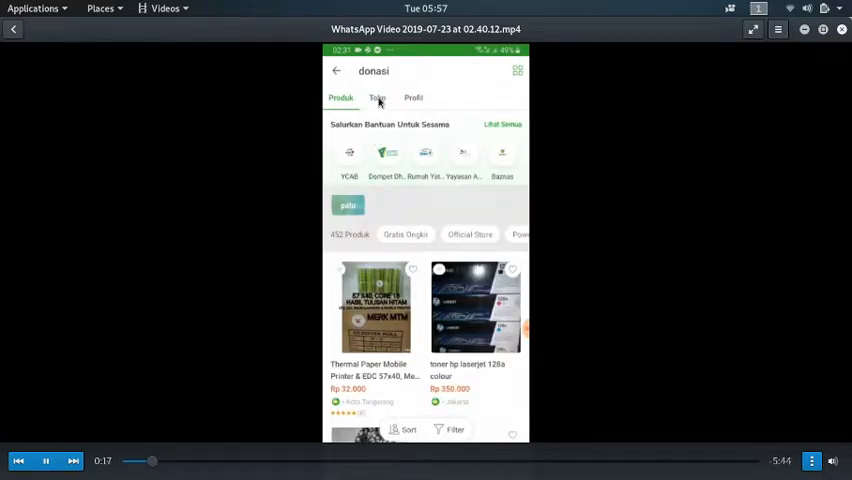
- Play on to the donasi store listings, then show all windows in Activities
click(377, 97)
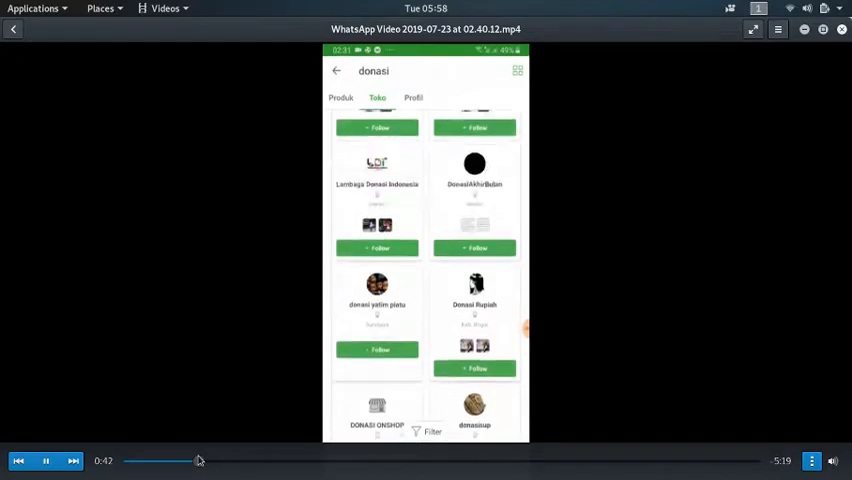
key(super)
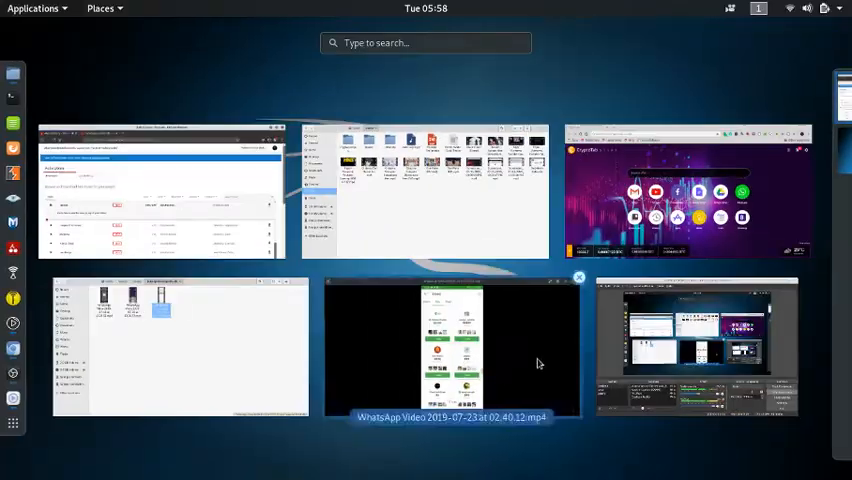
click(450, 345)
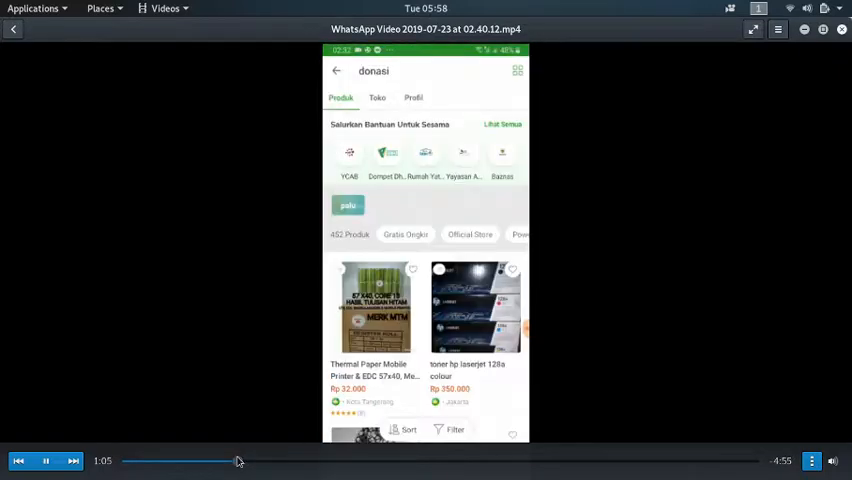
mouse_move(288, 377)
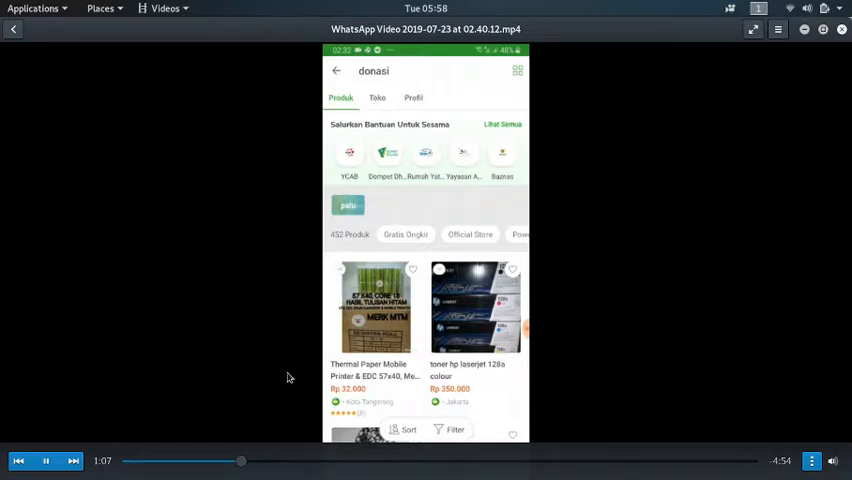
- Play and seek the recording through the Tokopedia donation list to the Nominal amounts
click(377, 98)
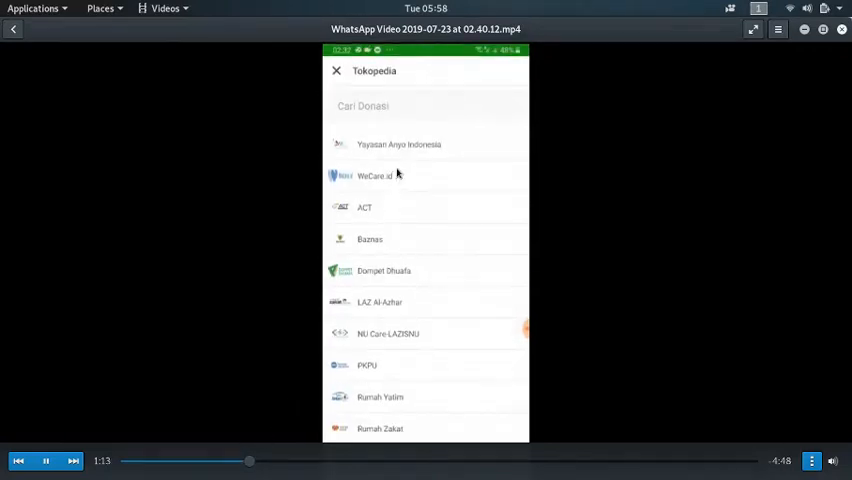
scroll(down, 3)
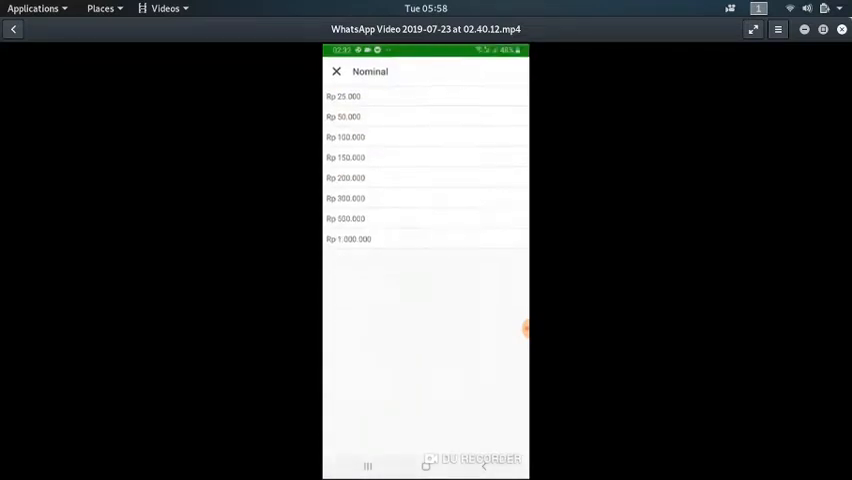
click(345, 116)
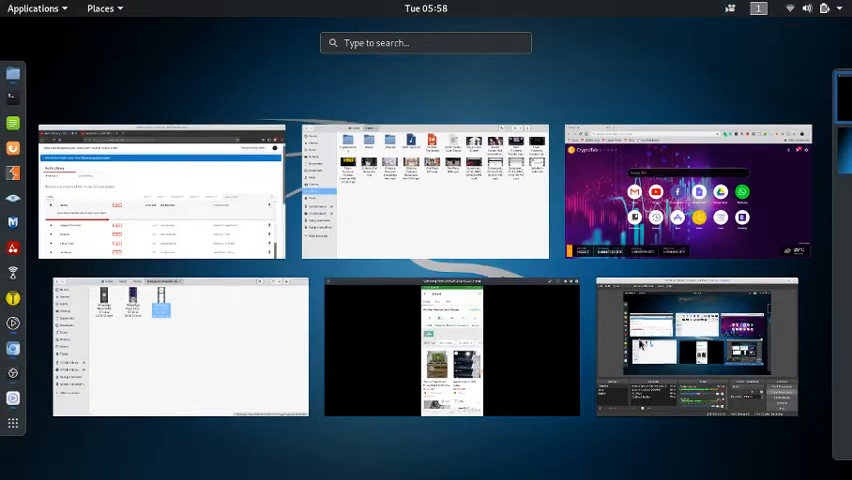
- Seek past the WeCare.id donation form to the Lazada donasi listings, about 2:35 in
click(695, 345)
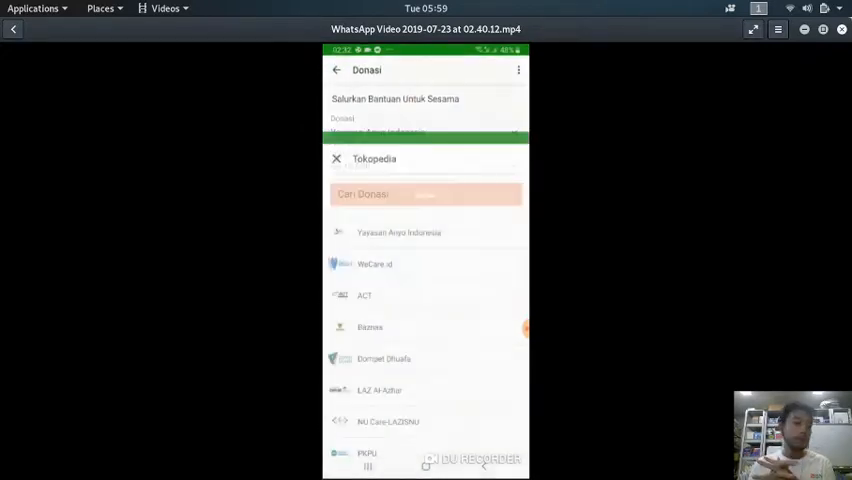
click(370, 327)
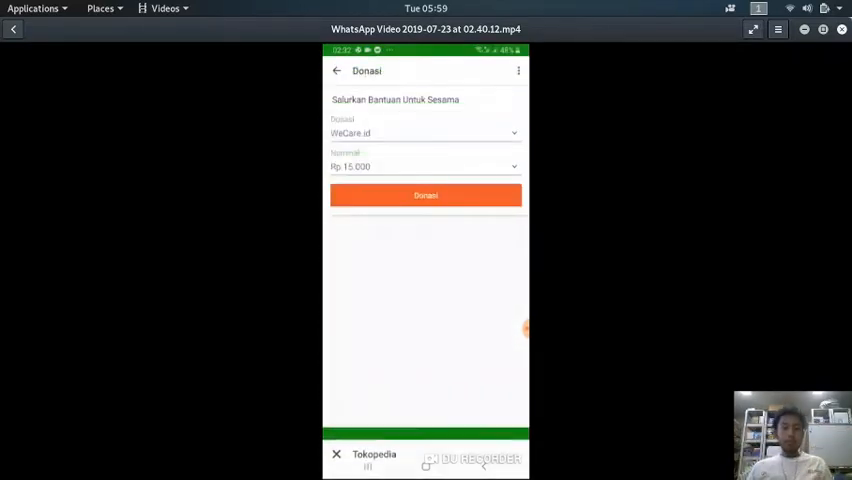
click(425, 166)
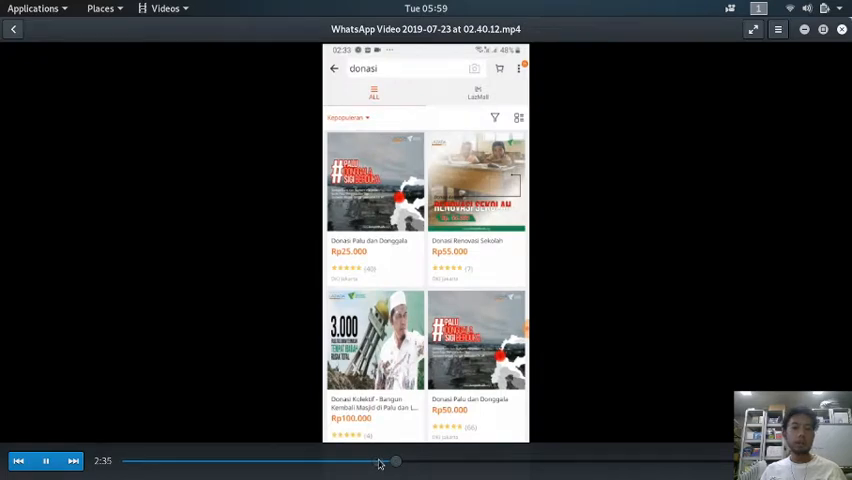
- Scrub through the Lazada donation results and skip ahead to the GO-JEK amount keypad (~5:18)
drag(393, 461, 372, 461)
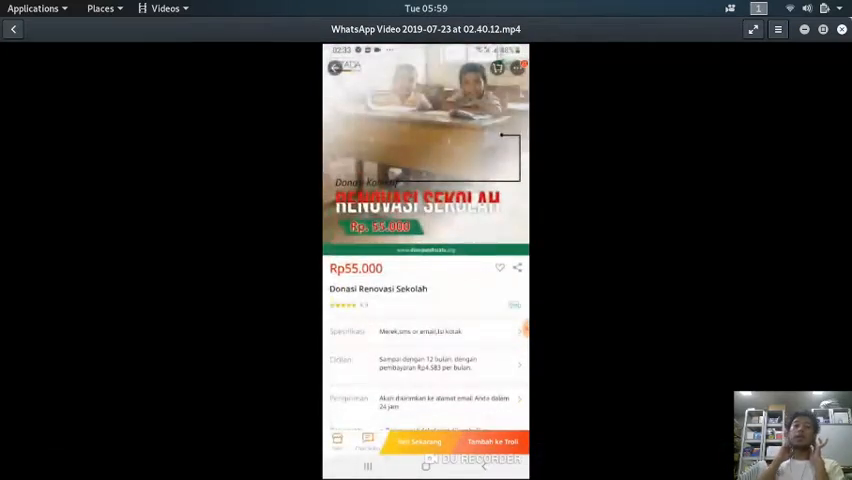
click(334, 68)
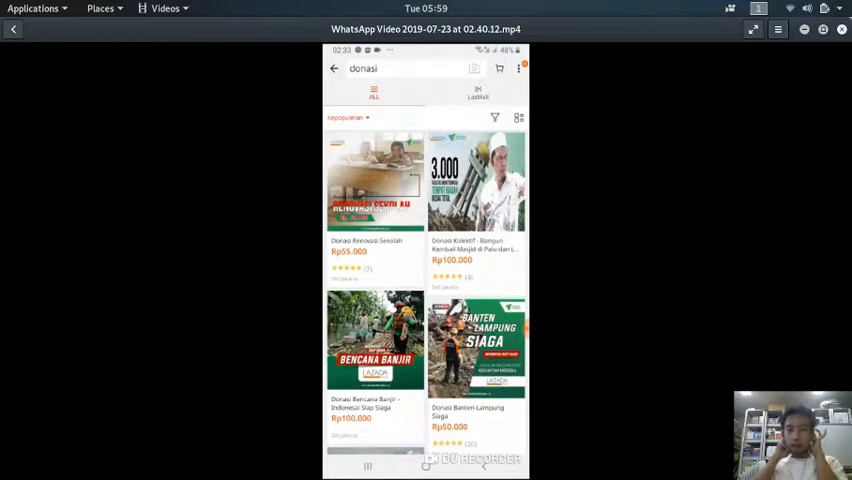
click(410, 68)
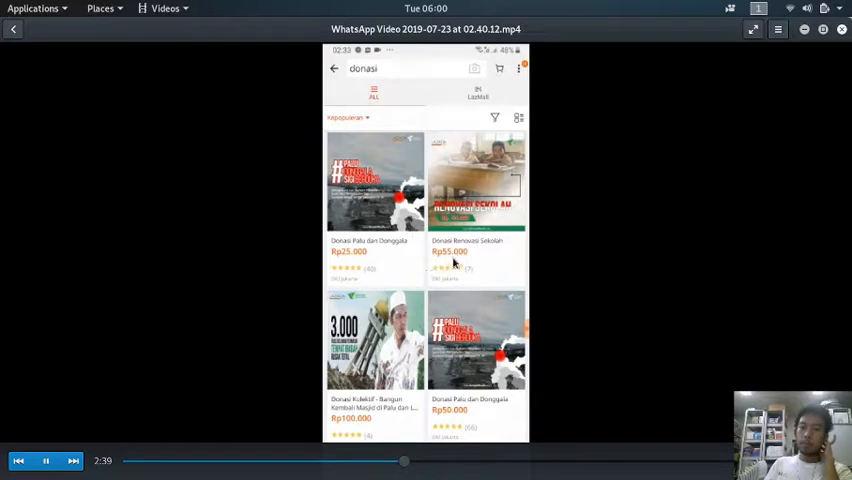
click(348, 117)
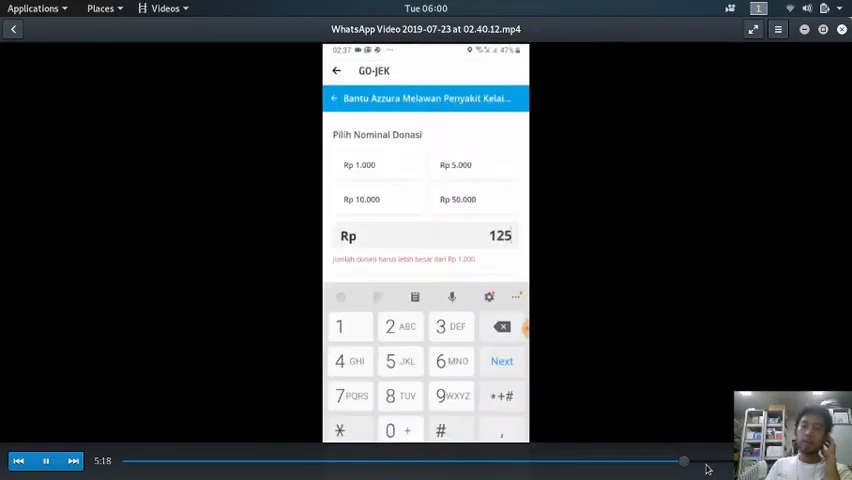
- Scrub back to the Lazada home screen, pause, then open the 2019-07-20 recording
drag(683, 461, 635, 461)
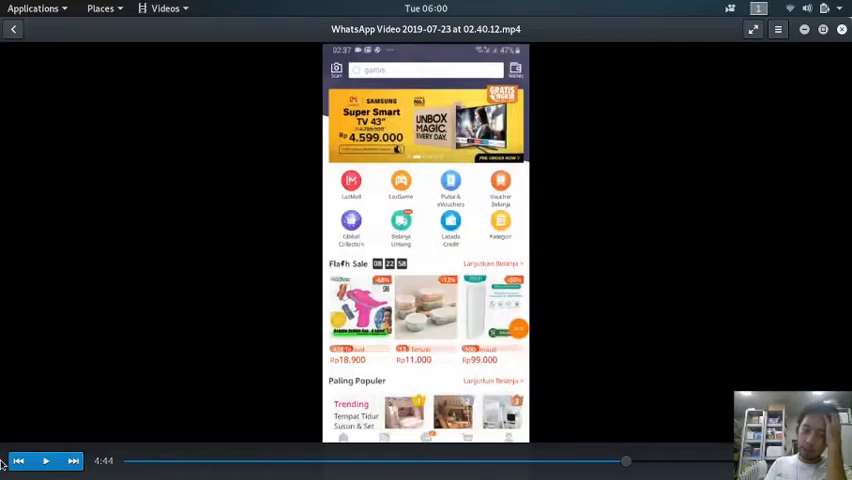
click(46, 461)
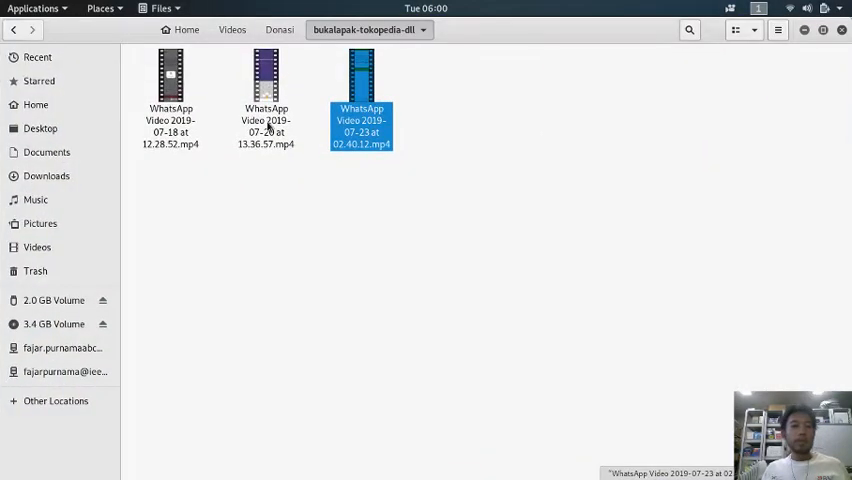
double_click(265, 76)
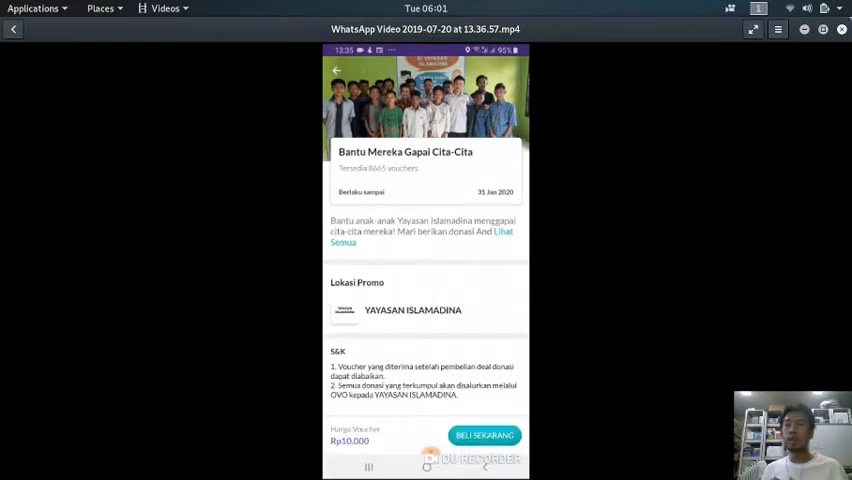
- Watch the OVO cash-and-points payment summary, then seek back to the OVO Deals page (~0:44)
click(484, 435)
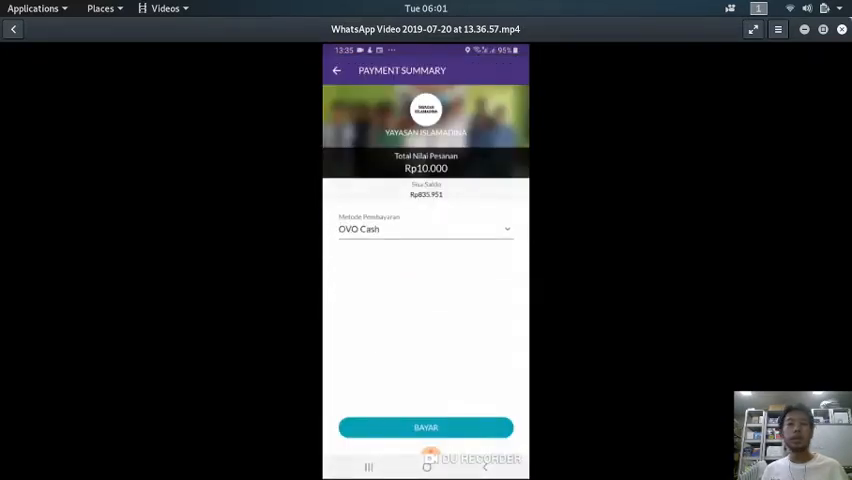
click(425, 229)
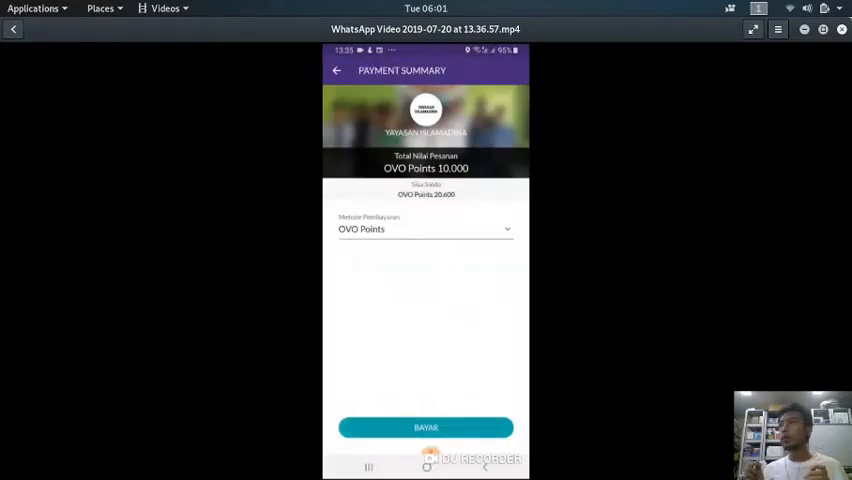
click(425, 427)
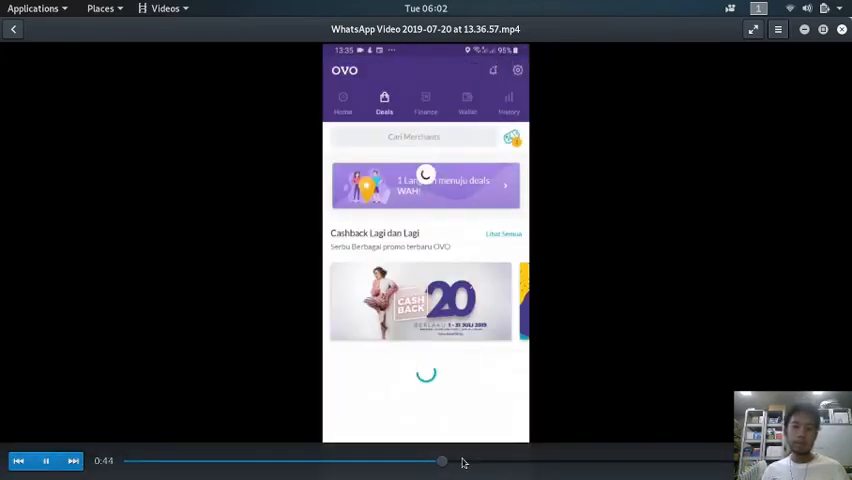
- Seek ahead past the OVO Deals listings to the phone's Financial apps folder (~1:28)
click(457, 461)
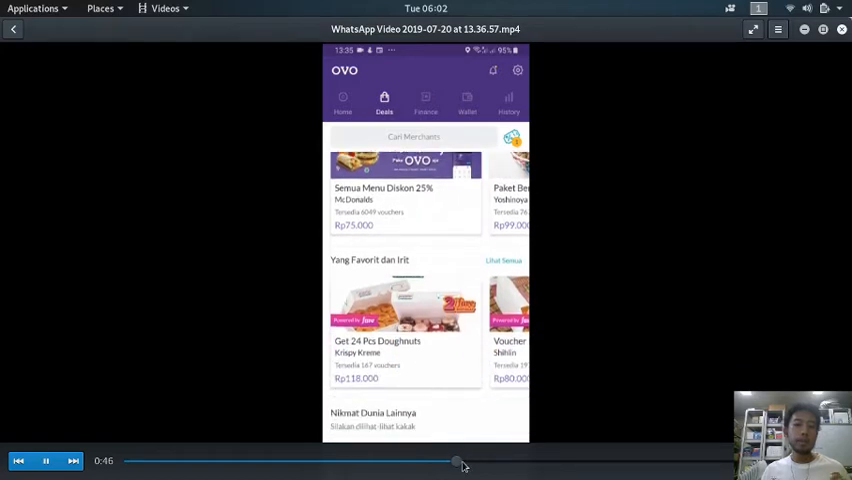
click(471, 461)
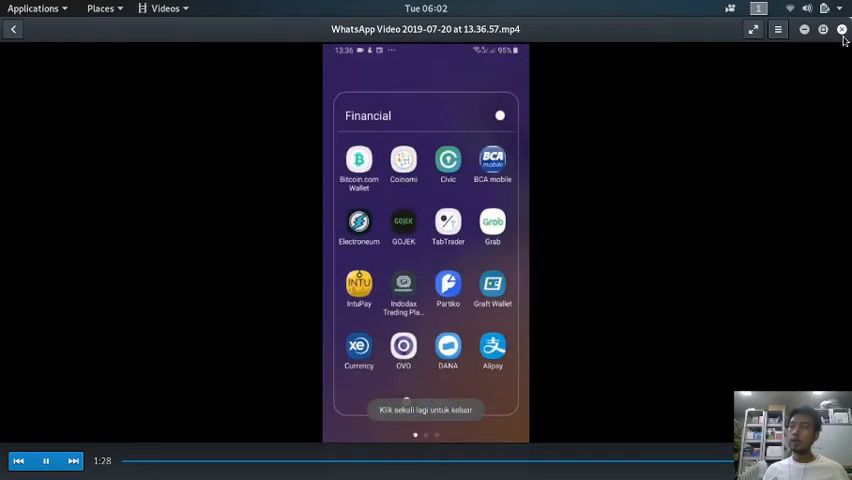
- Close the Videos player and bring the recording OBS Studio window to the front
click(841, 29)
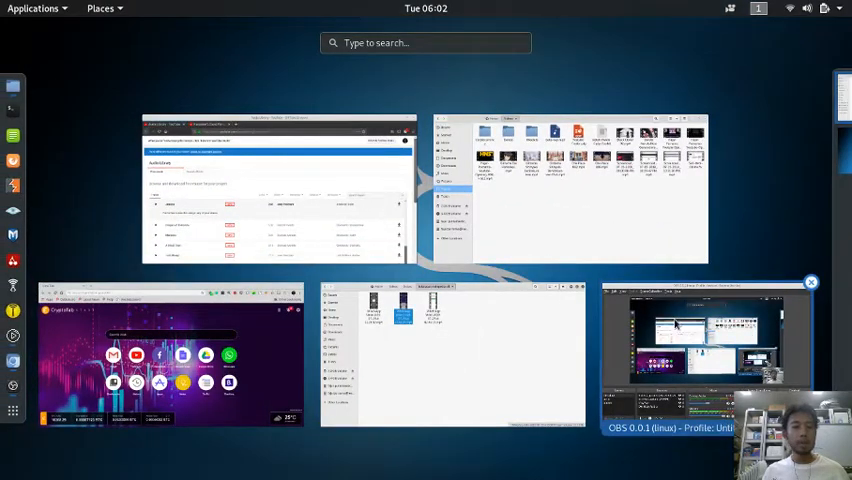
click(705, 350)
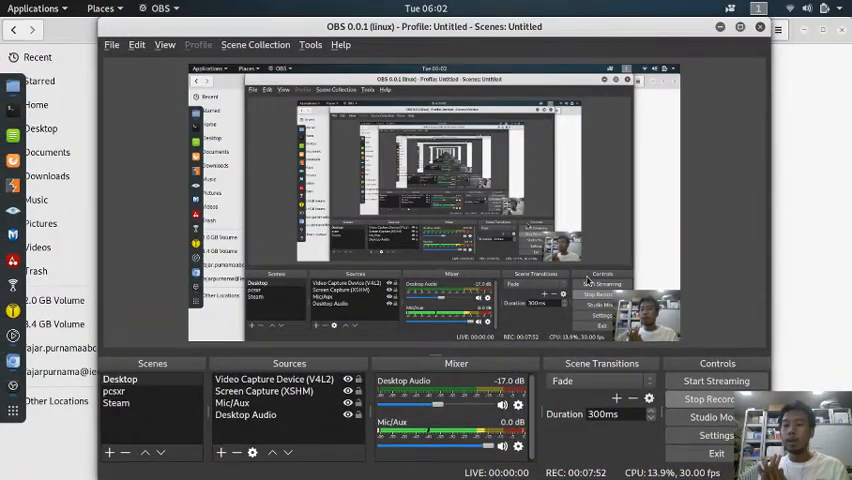